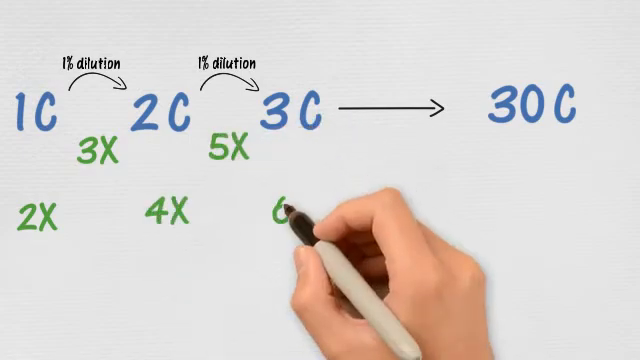
{"action": "mouse_move", "coordinate": [460, 205]}
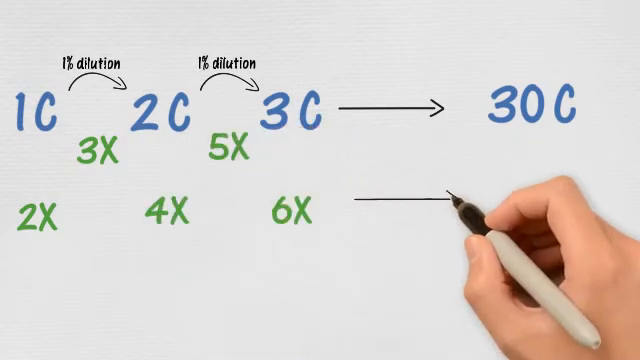